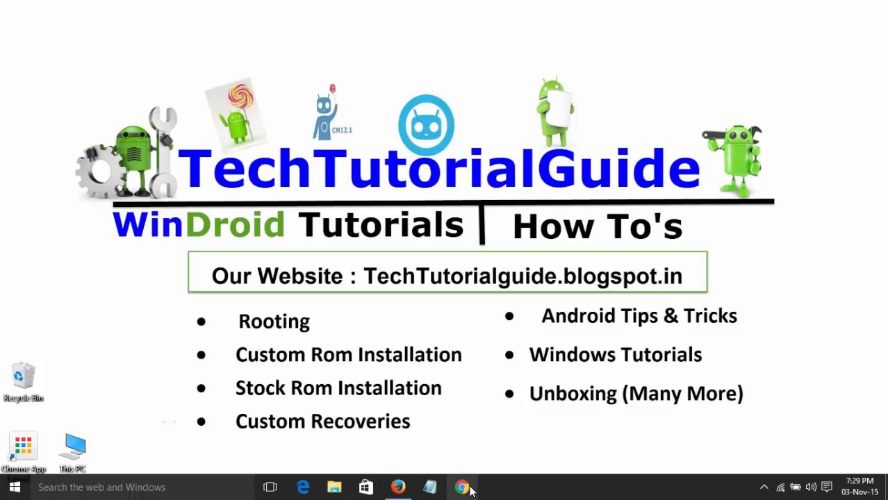
Search Google for 'chrome web store' in Chrome.
left_click(462, 486)
type("chrome we")
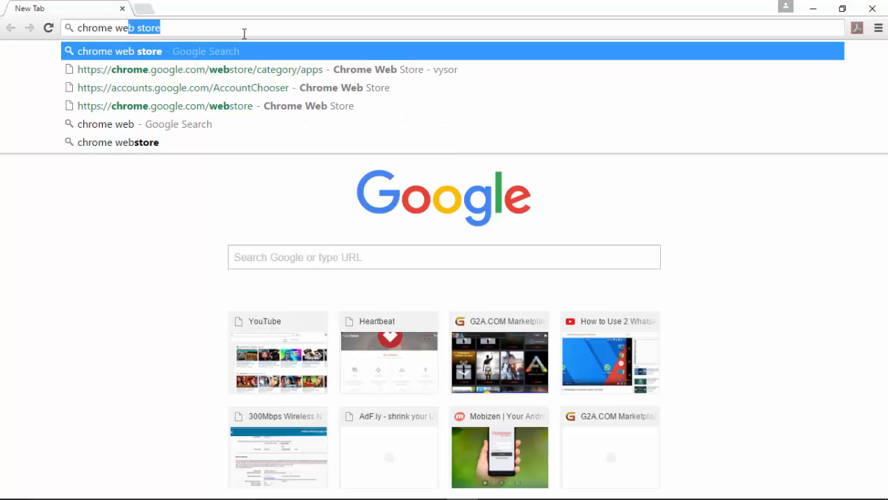
key("Return")
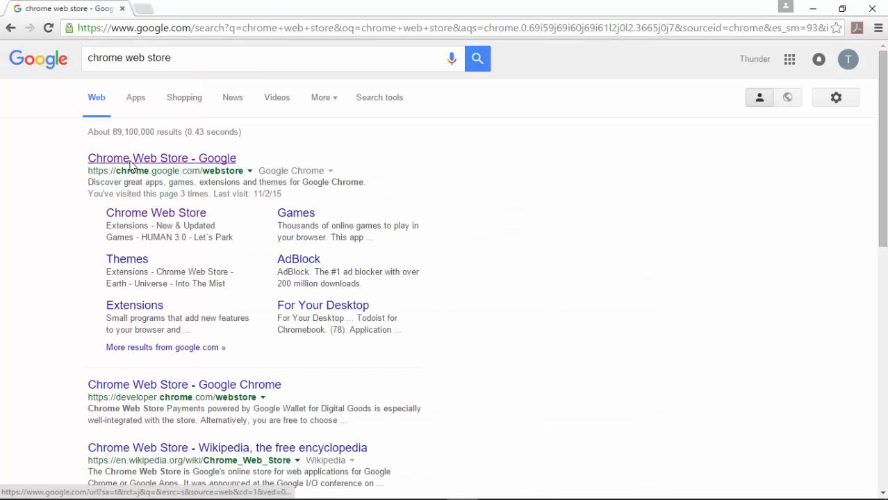
Open the Chrome Web Store result and search the store for 'vysor'.
left_click(162, 158)
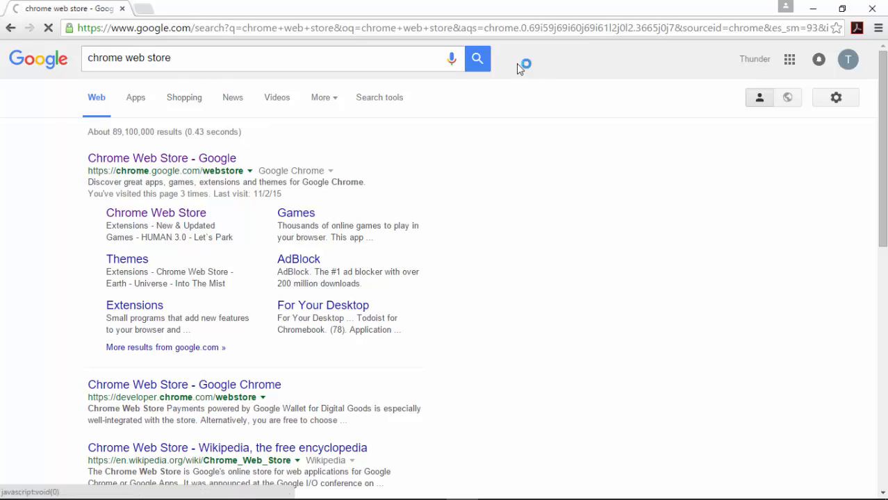
left_click(162, 158)
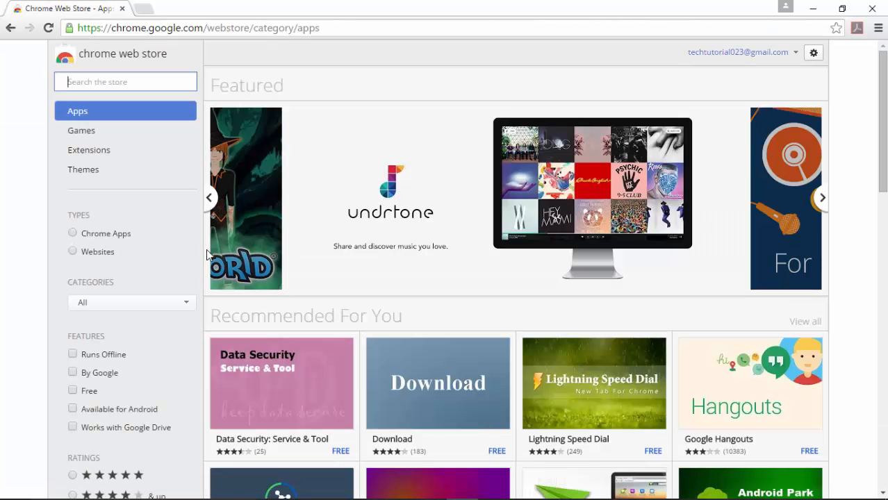
type("vysor")
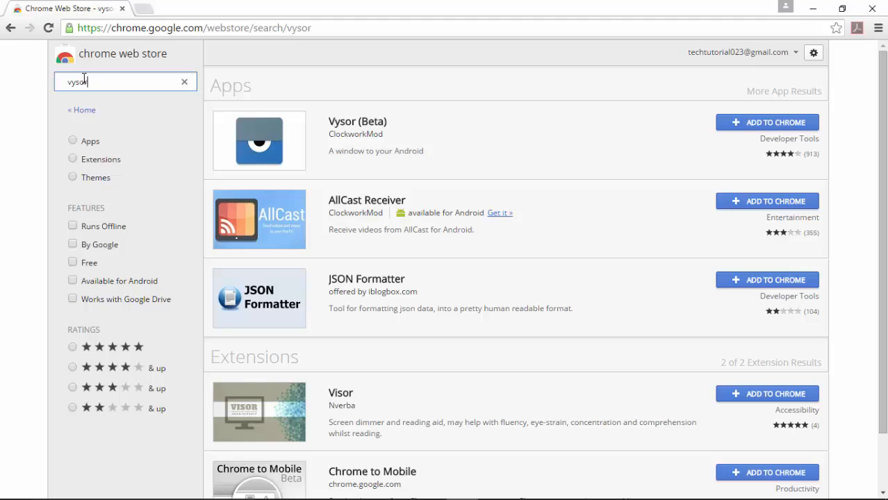
mouse_move(767, 122)
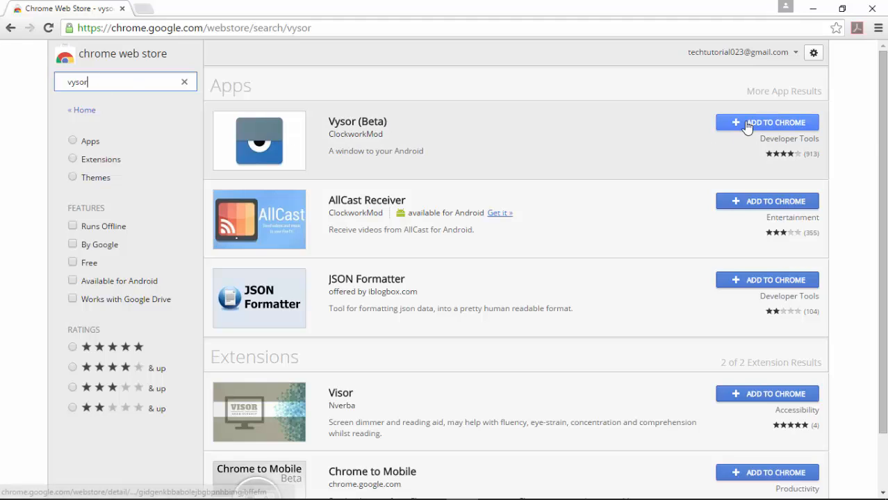
Add Vysor (Beta) to Chrome from the store's search results.
left_click(766, 122)
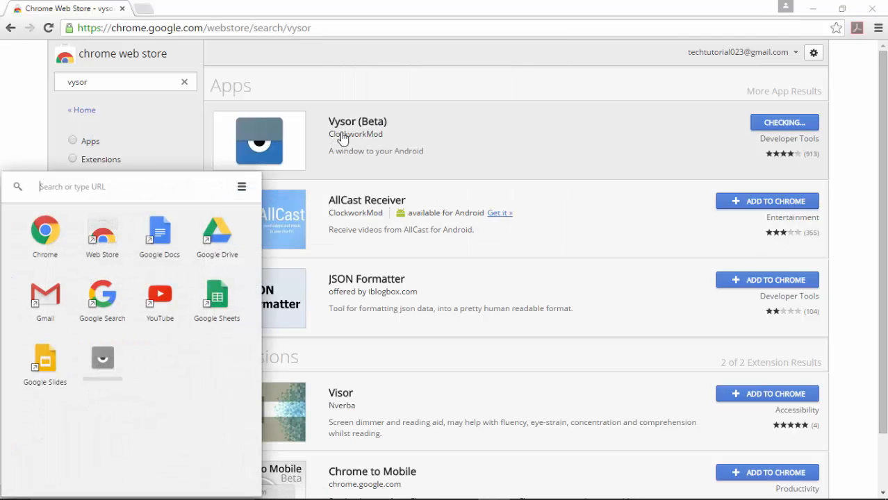
mouse_move(763, 6)
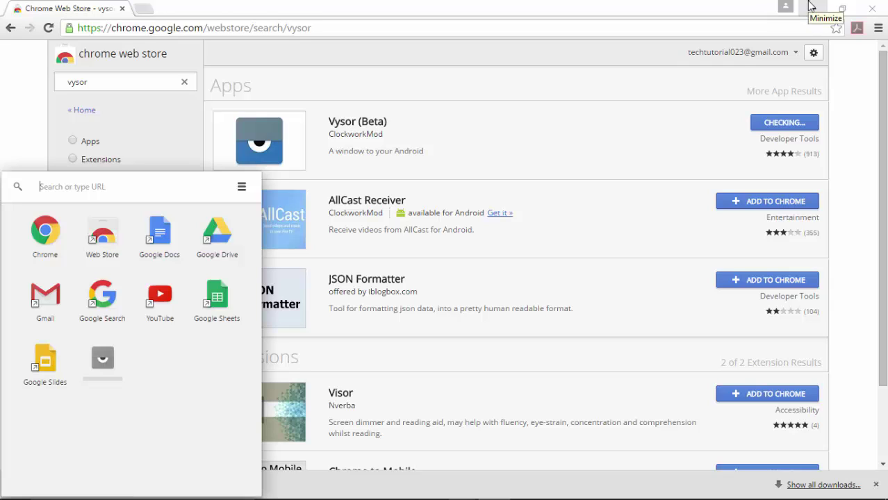
mouse_move(810, 7)
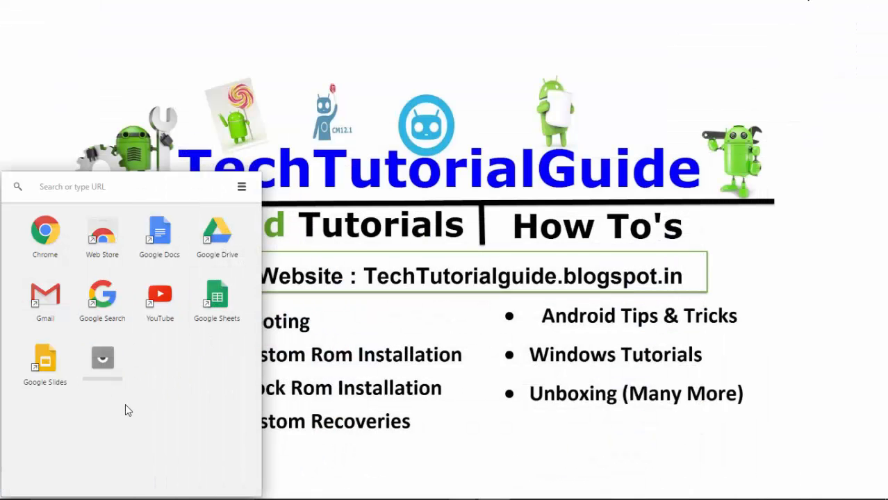
mouse_move(103, 384)
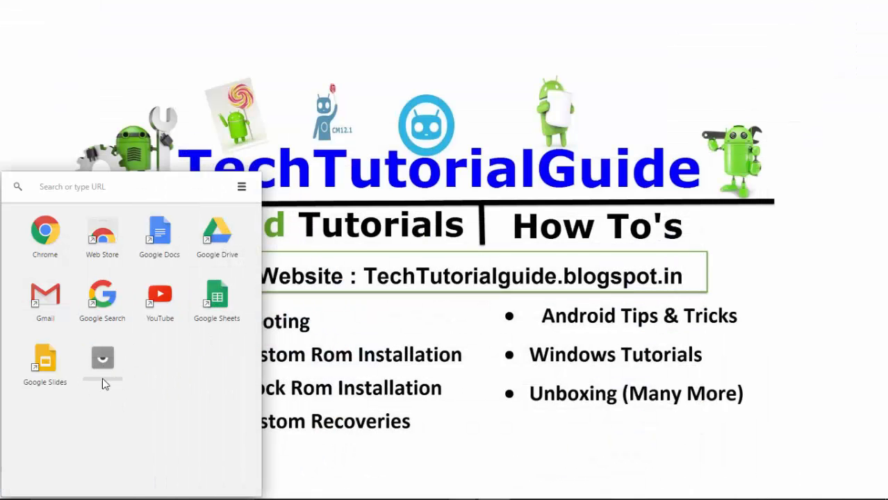
mouse_move(102, 361)
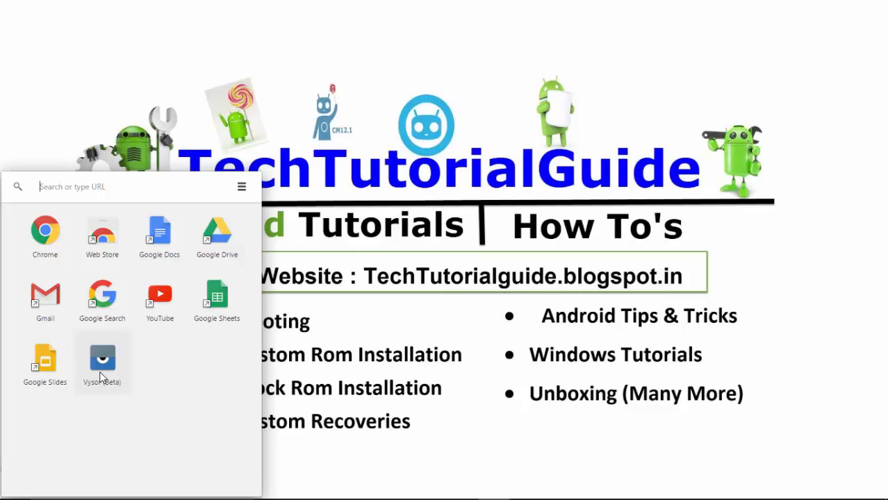
Launch Vysor (Beta) from the Chrome App Launcher.
left_click(102, 359)
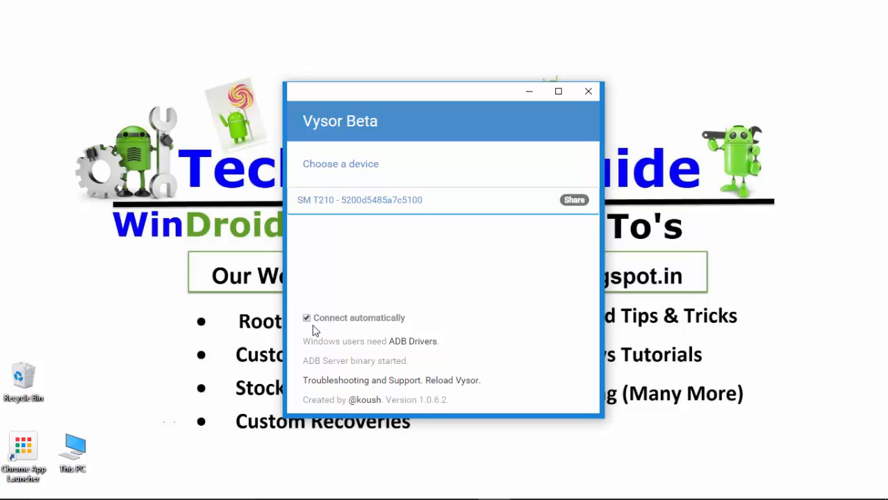
mouse_move(413, 341)
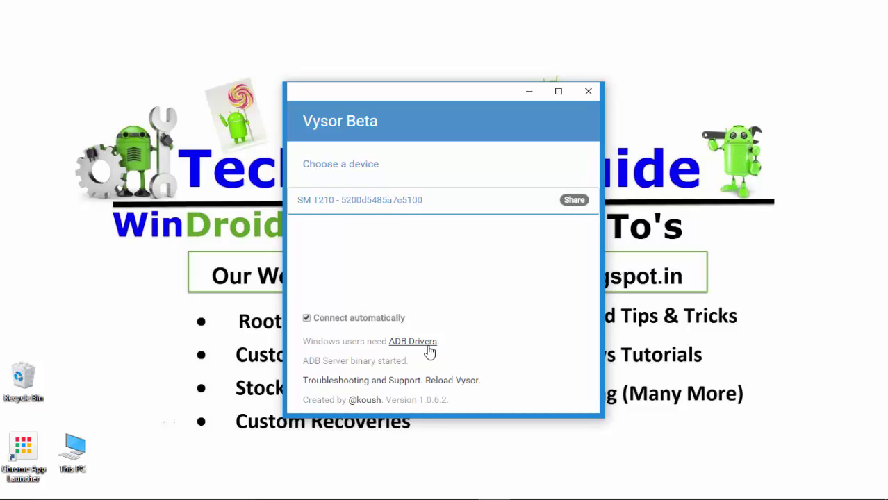
mouse_move(412, 350)
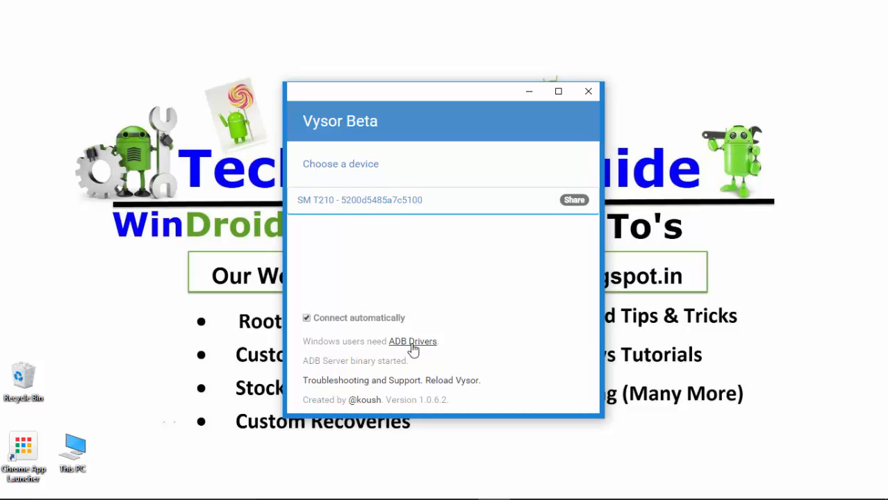
mouse_move(424, 341)
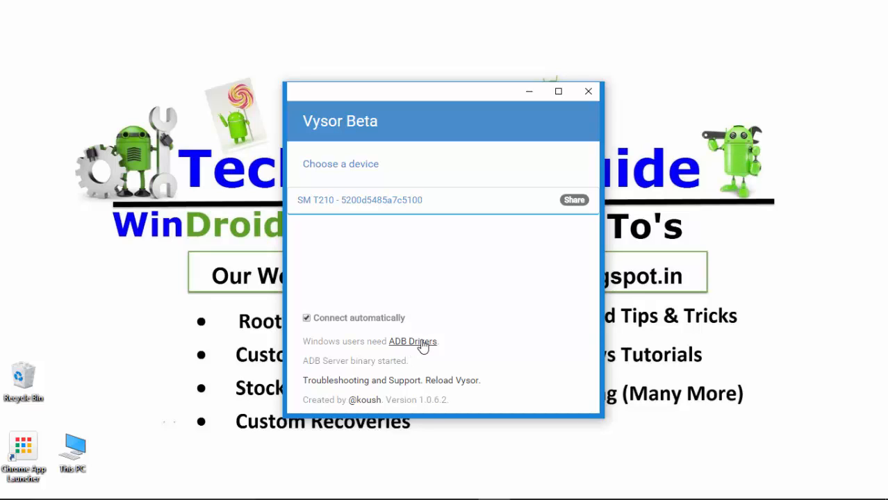
Open the Universal Windows ADB Driver page in Firefox, then minimize Firefox.
left_click(413, 341)
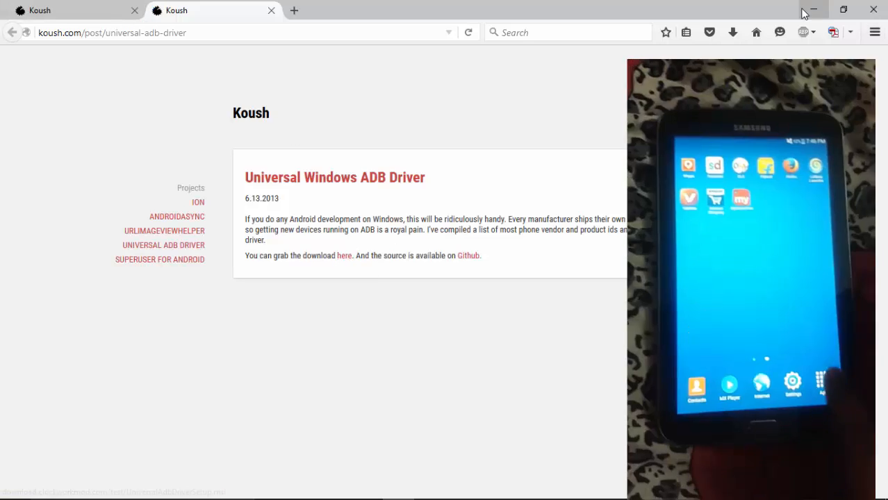
left_click(813, 9)
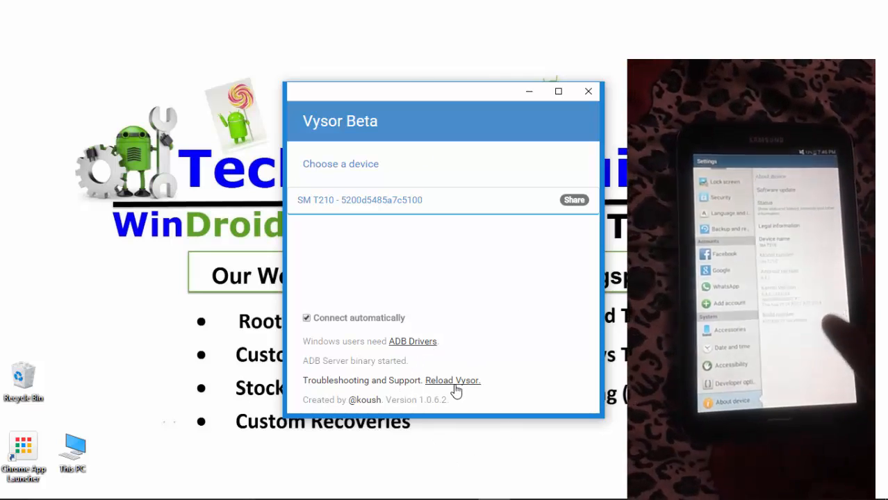
Reload Vysor and connect to the redetected SM T210 tablet.
left_click(452, 380)
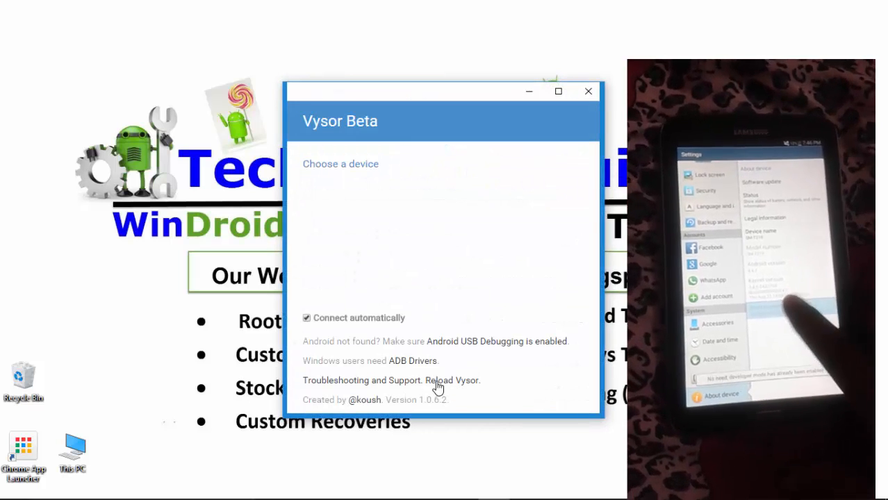
left_click(452, 380)
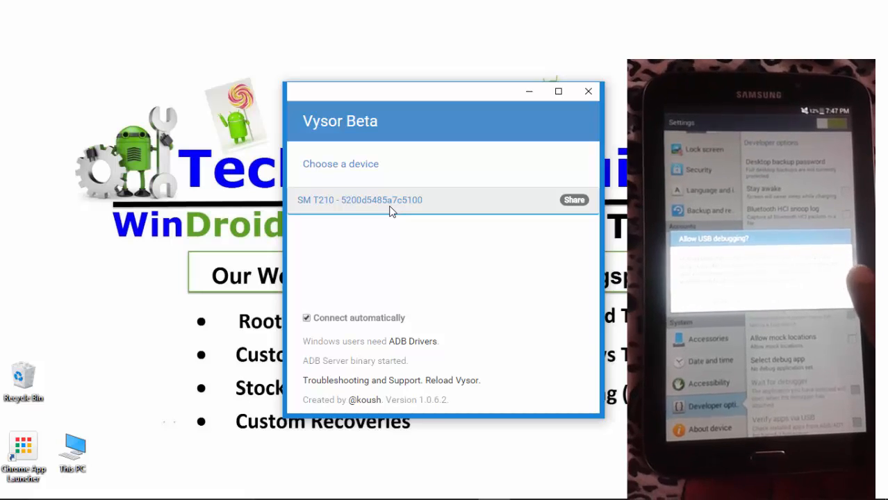
left_click(573, 200)
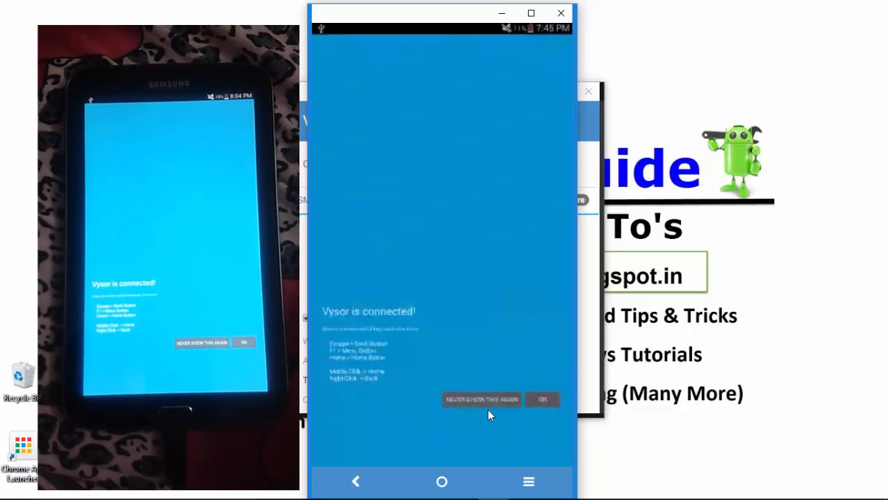
Dismiss the 'Vysor is connected!' dialog to reveal the Wi-Fi settings.
left_click(543, 400)
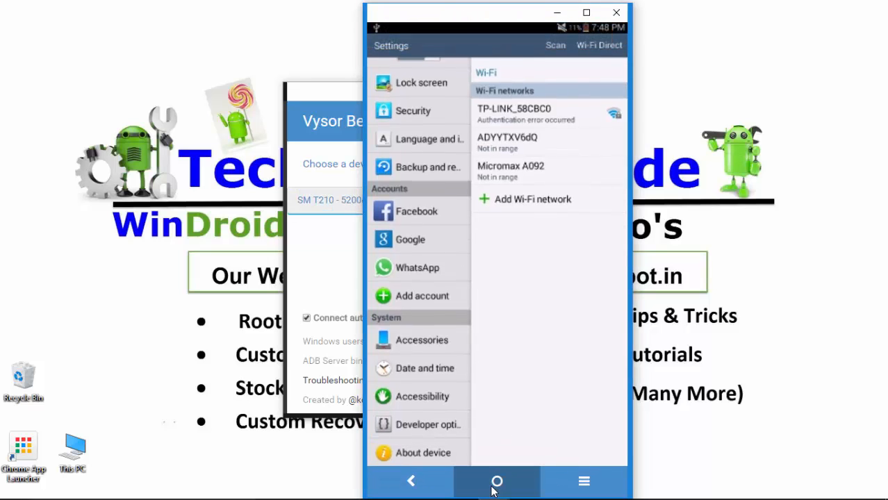
Go to the tablet's home screen page with the clock and weather widget.
left_click(496, 481)
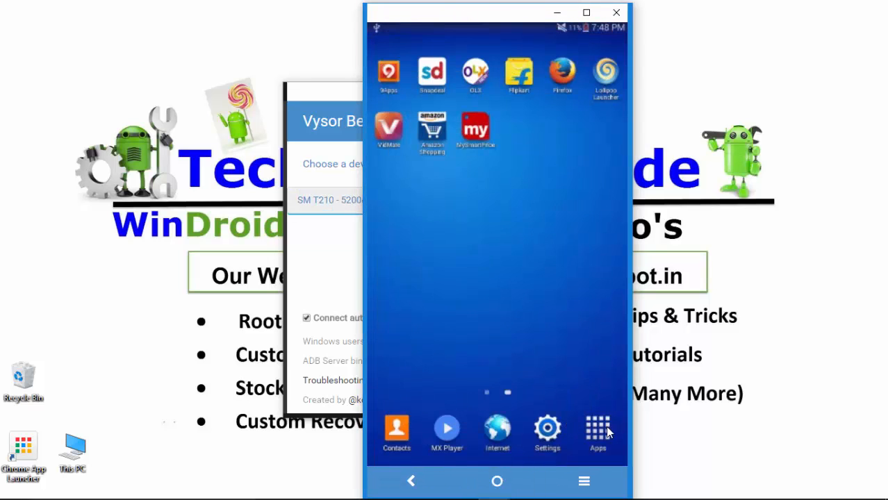
left_click(597, 431)
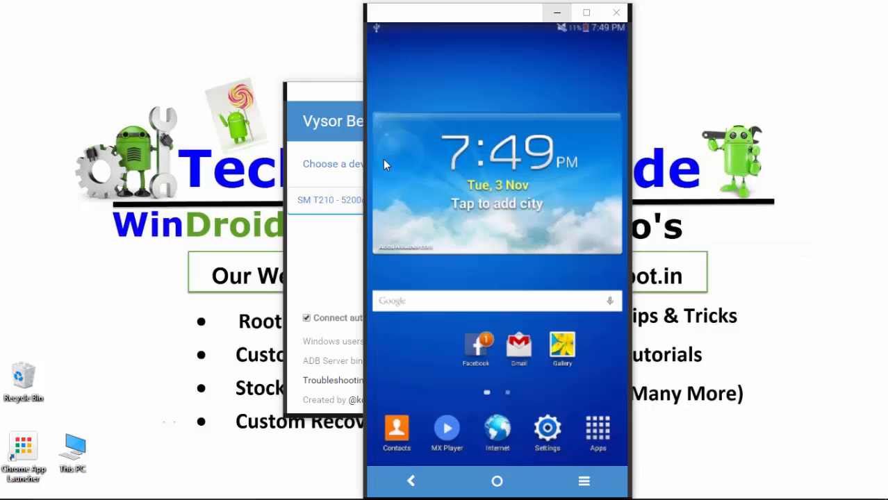
mouse_move(599, 30)
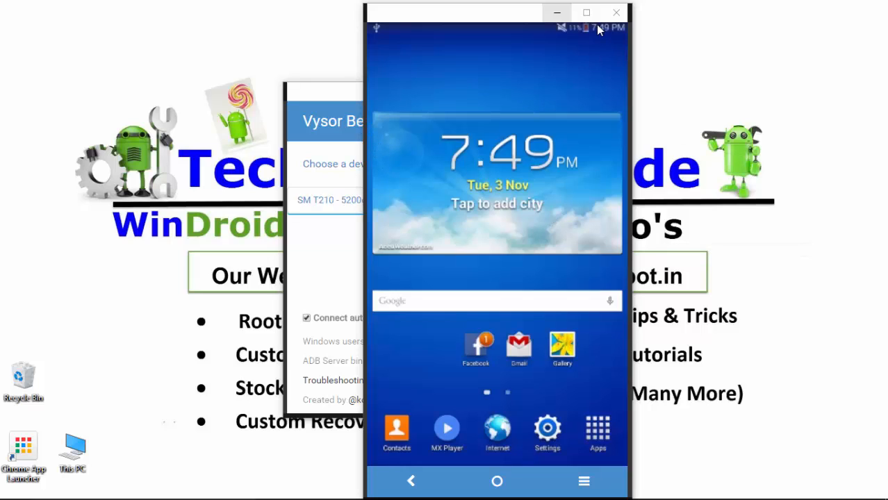
mouse_move(575, 129)
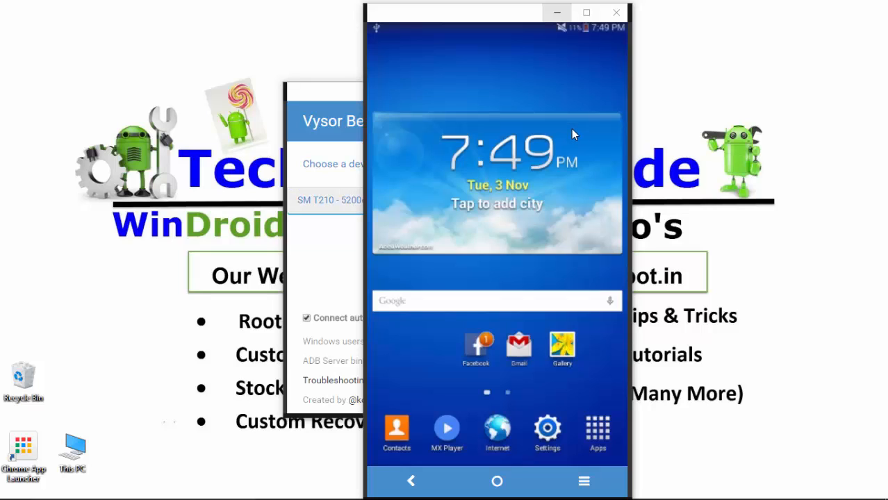
mouse_move(549, 167)
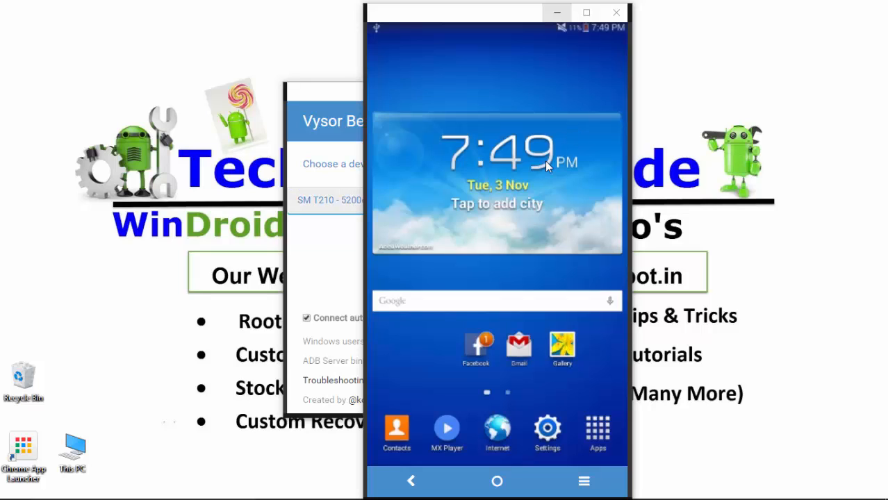
mouse_move(584, 39)
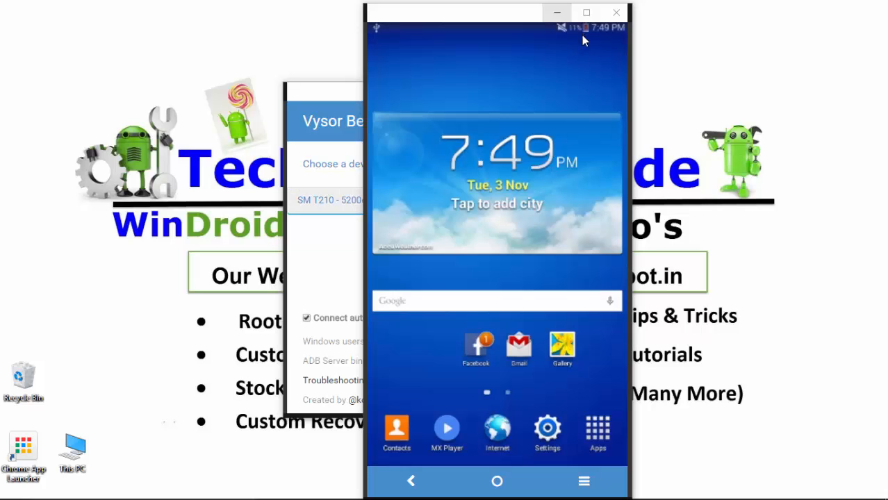
mouse_move(586, 13)
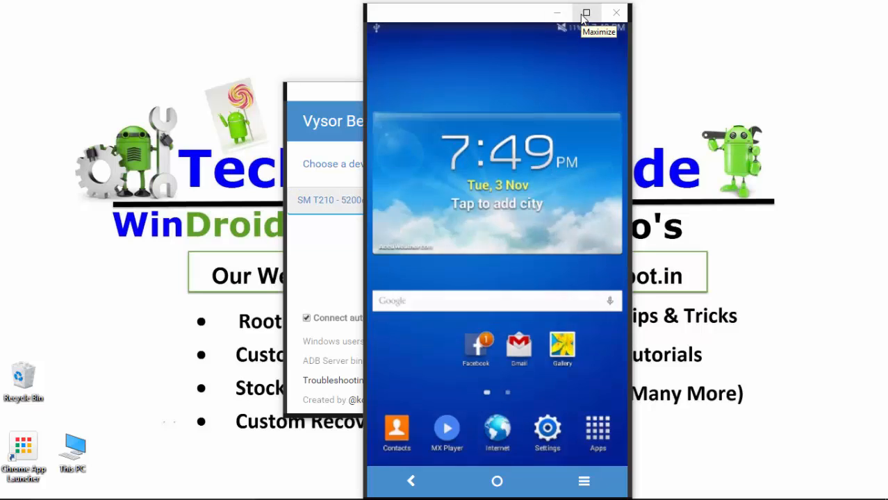